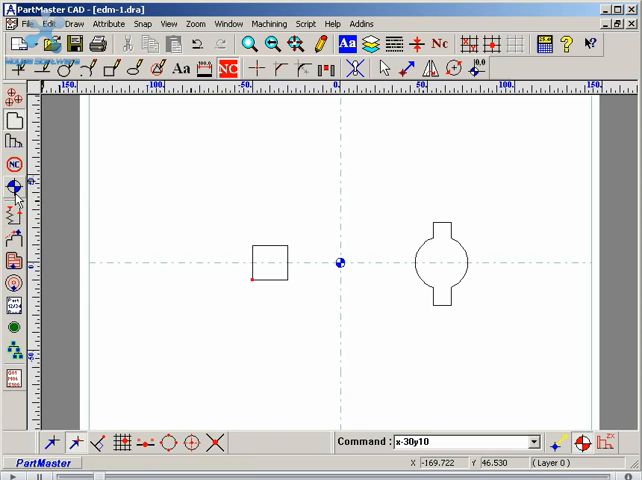
mouse_move(16, 188)
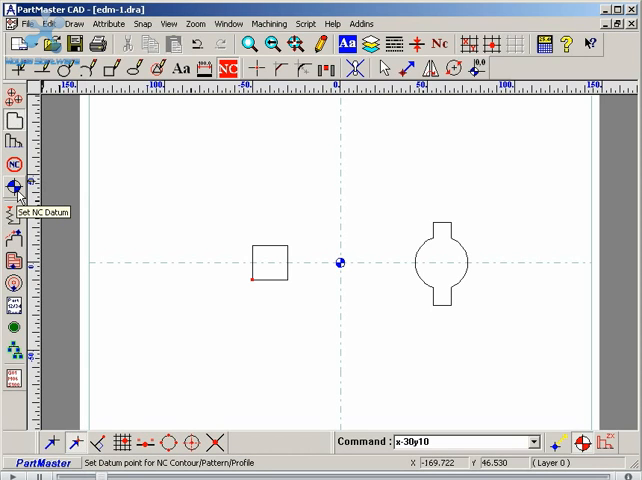
Set the NC datum point and start a new contour on the square.
click(12, 188)
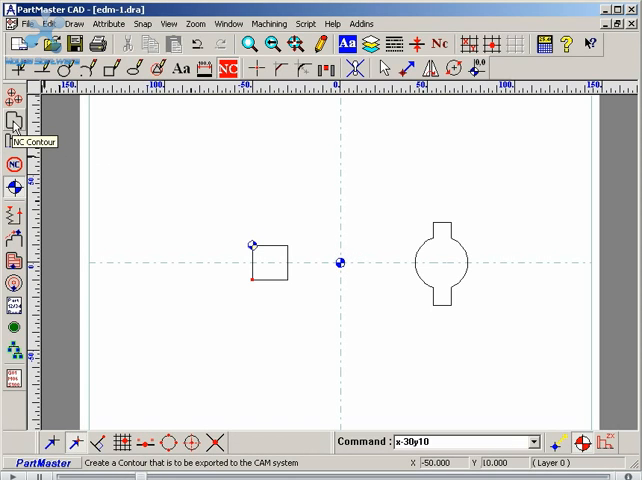
click(12, 124)
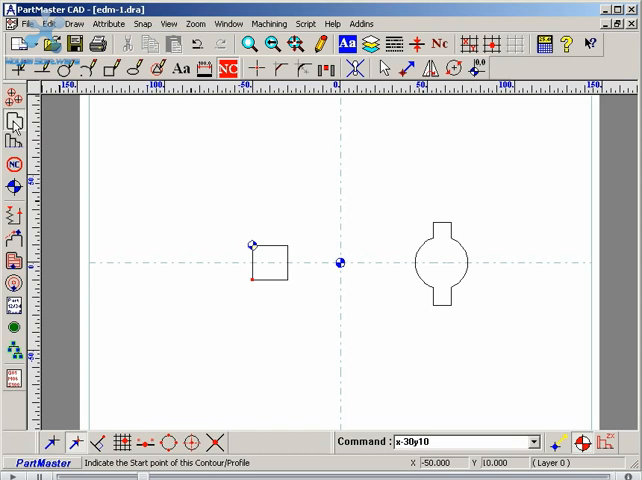
mouse_move(160, 224)
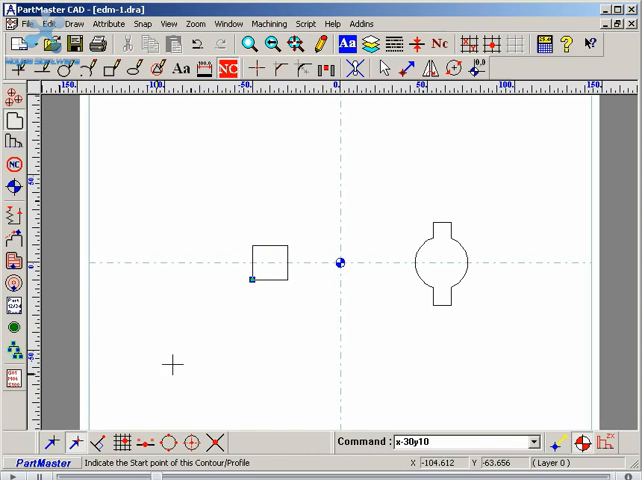
mouse_move(204, 340)
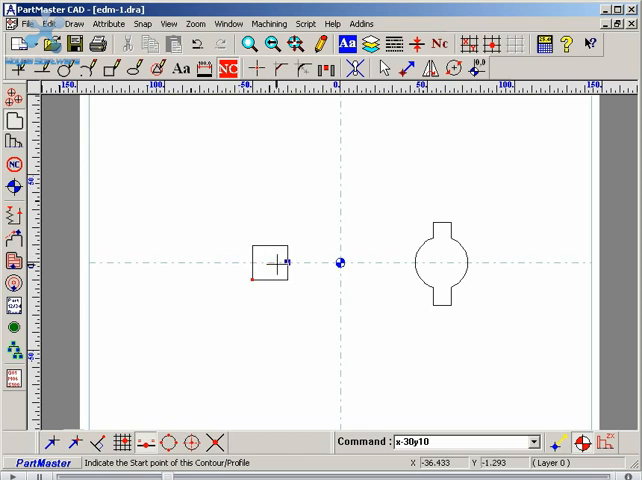
mouse_move(284, 264)
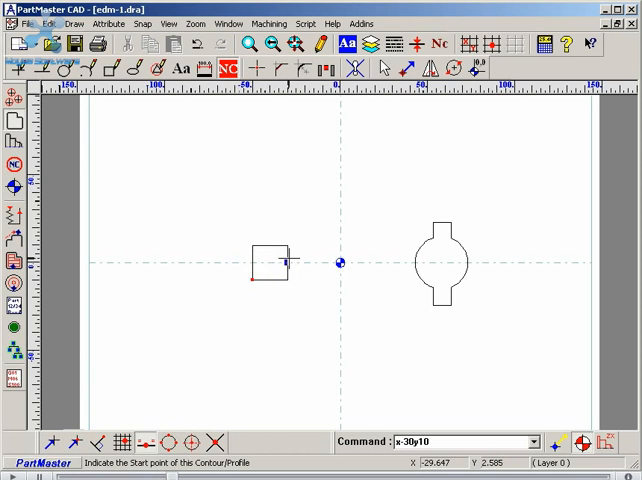
mouse_move(272, 270)
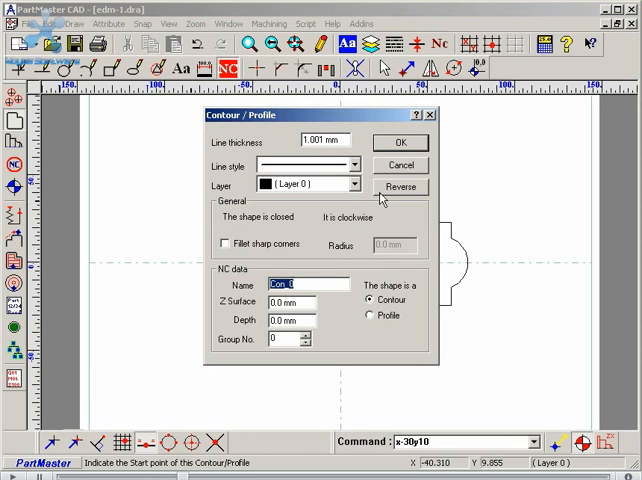
mouse_move(224, 218)
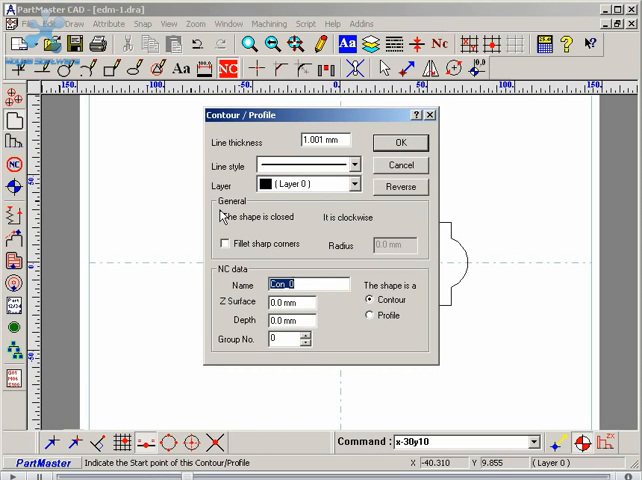
mouse_move(224, 224)
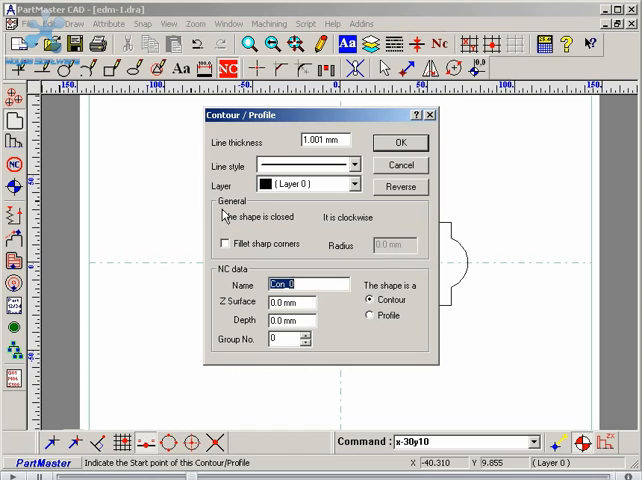
mouse_move(308, 228)
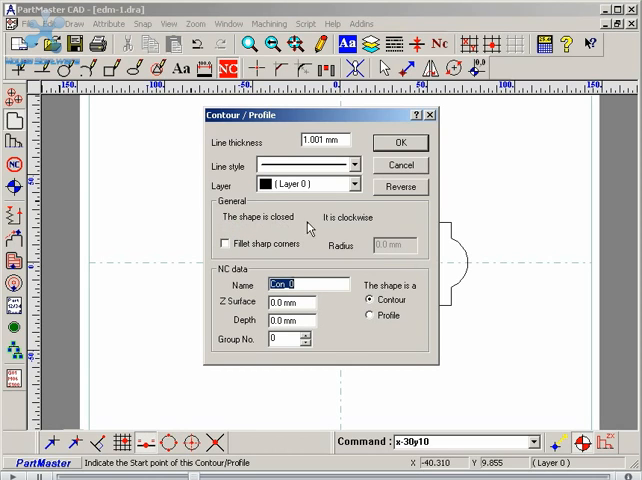
mouse_move(358, 228)
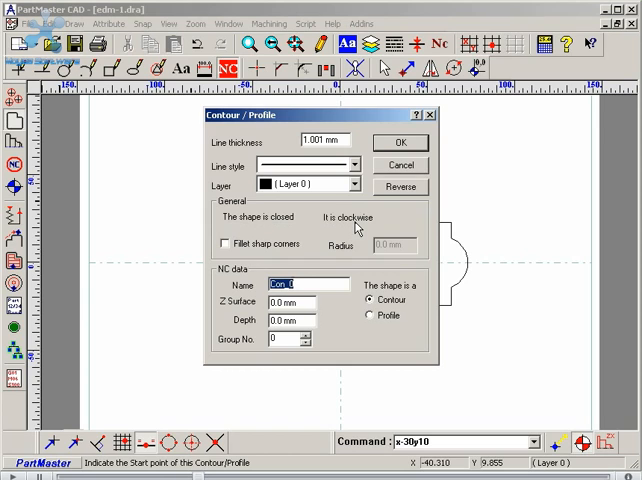
mouse_move(342, 224)
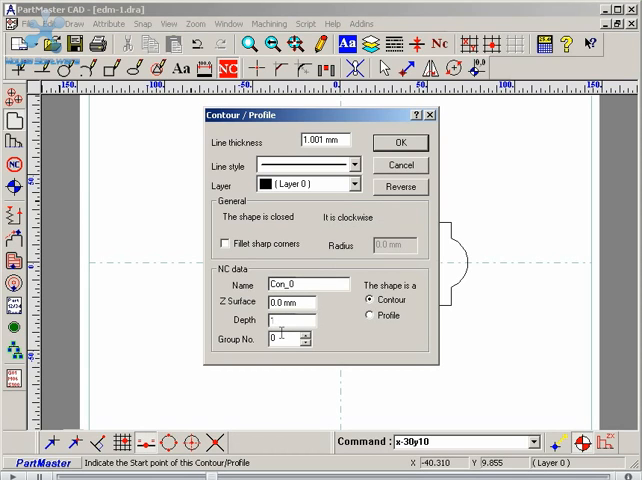
Confirm the square as closed clockwise contour Con_0 in the Contour / Profile dialog.
click(290, 320)
text(0)
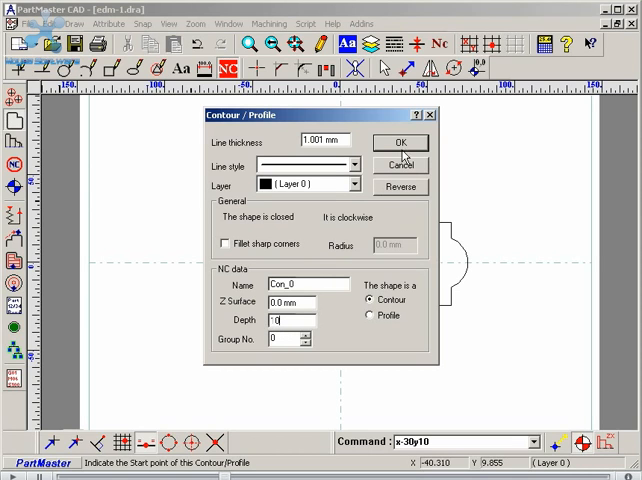
click(398, 142)
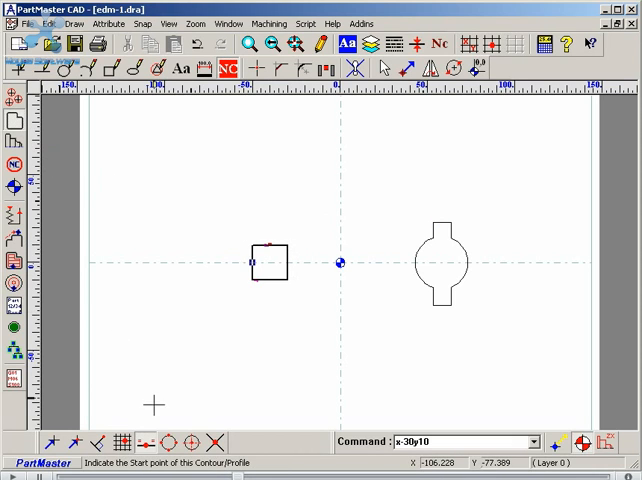
mouse_move(188, 440)
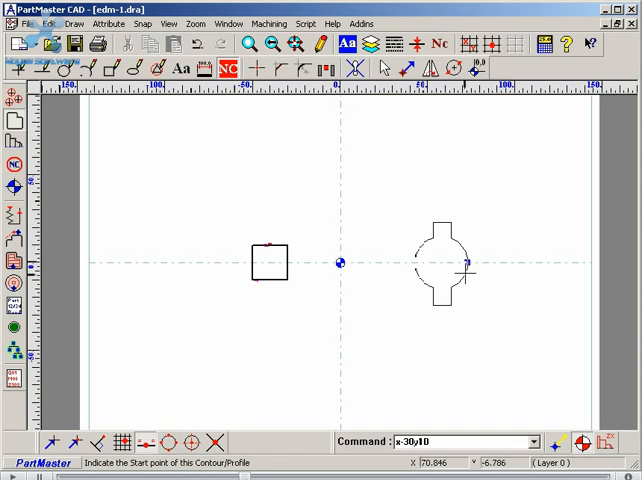
mouse_move(468, 262)
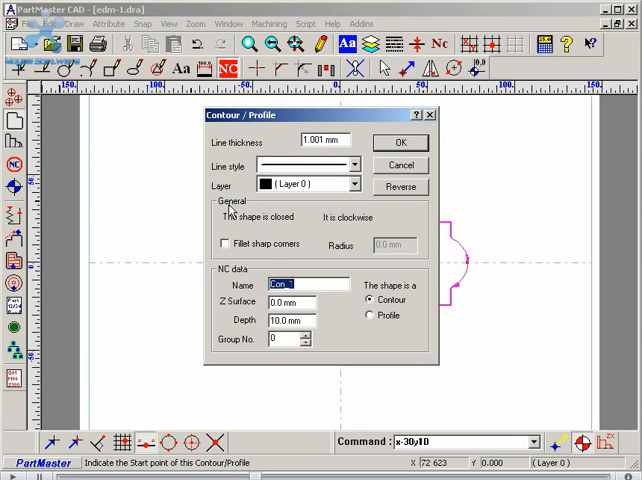
mouse_move(324, 224)
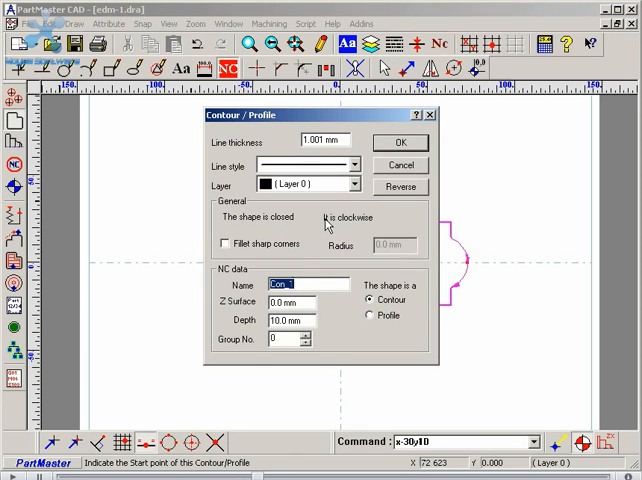
mouse_move(364, 224)
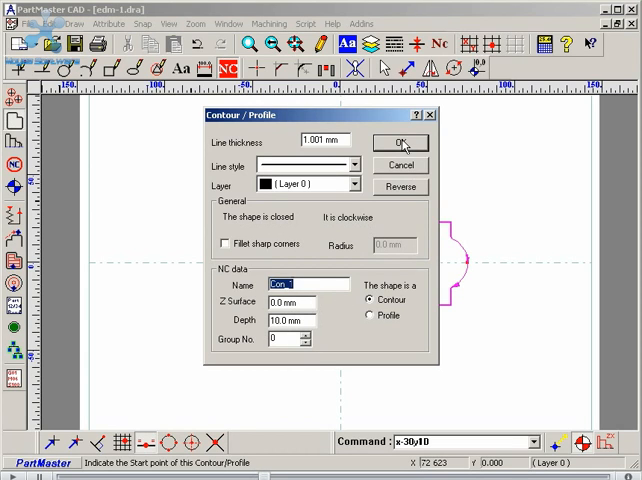
Confirm the keyed round shape as a closed contour with 10.0 mm depth.
click(400, 142)
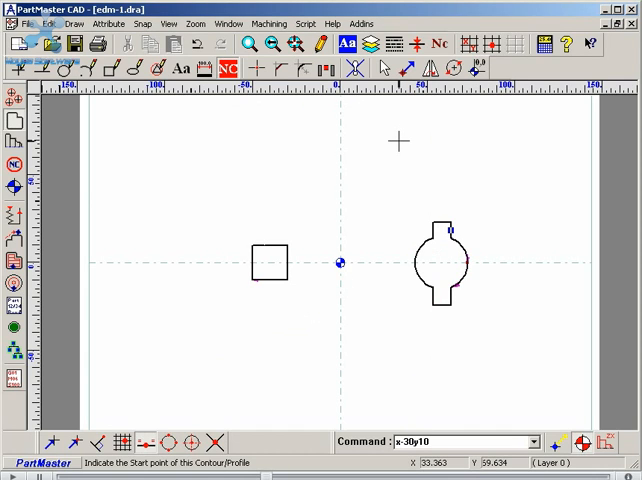
mouse_move(300, 182)
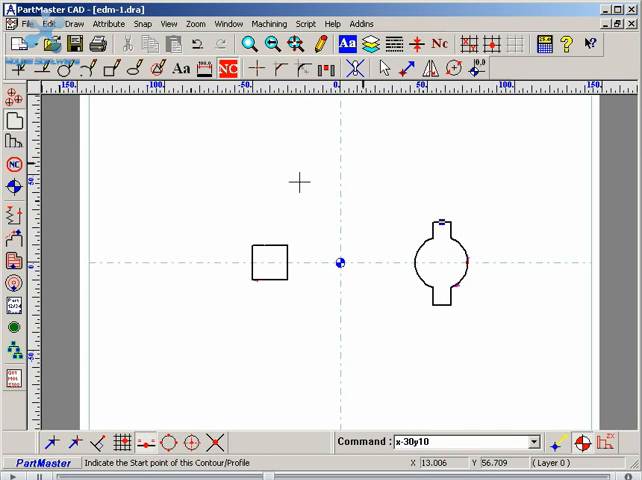
Save the drawing under the new name edm-2.dra.
click(30, 22)
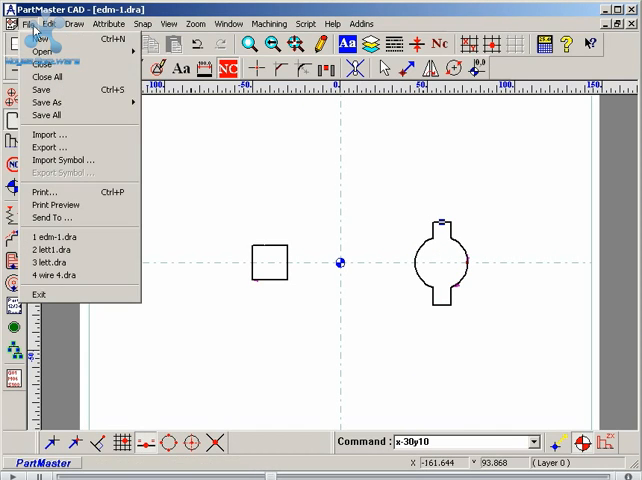
click(48, 104)
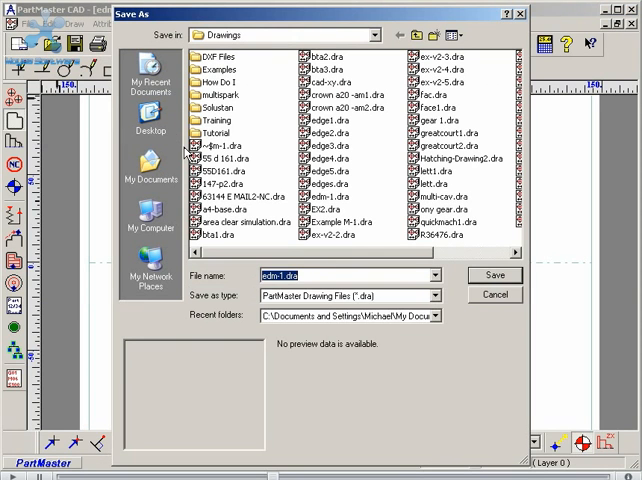
text(edm-2)
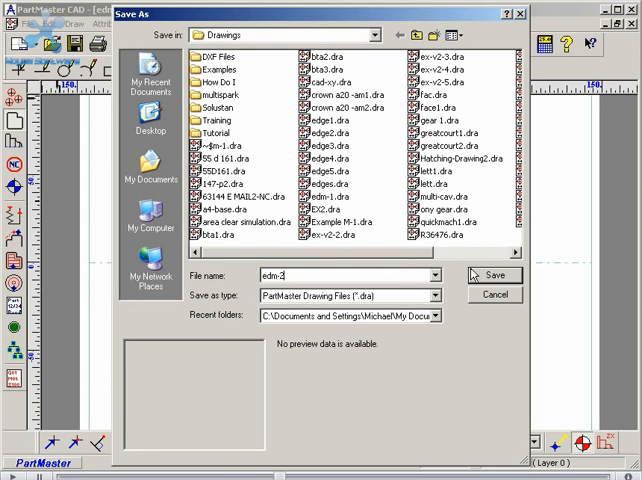
click(492, 276)
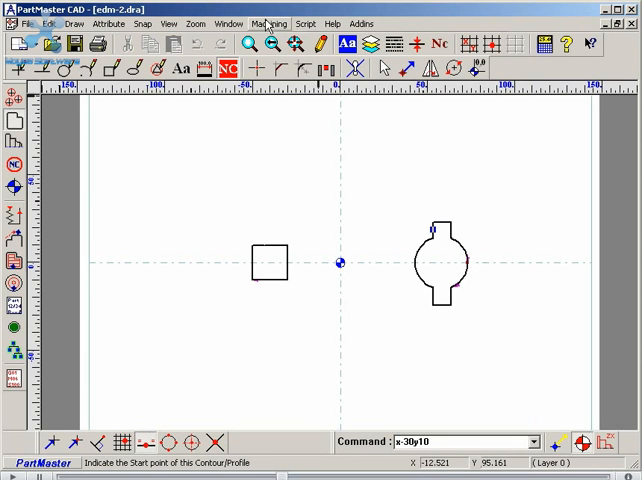
Launch the Wire EDM module for edm-2 and select the Goround operations in the list.
click(264, 24)
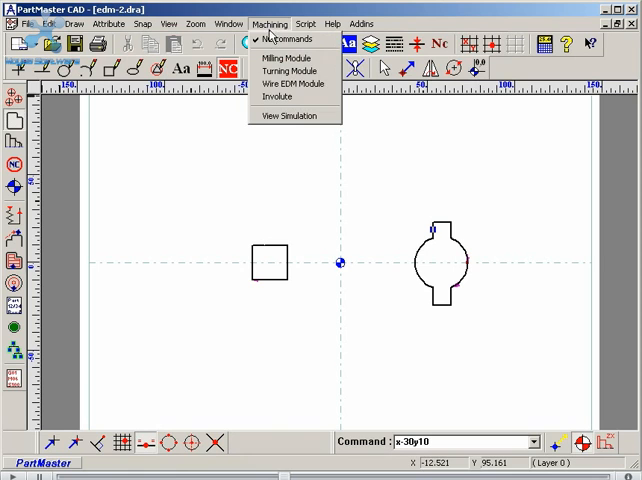
click(292, 84)
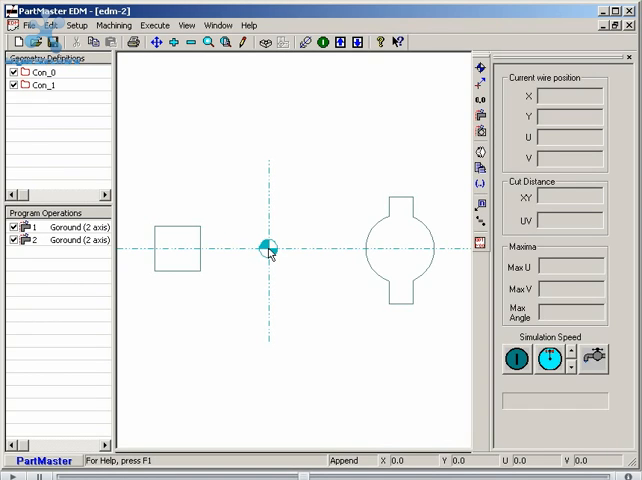
mouse_move(272, 252)
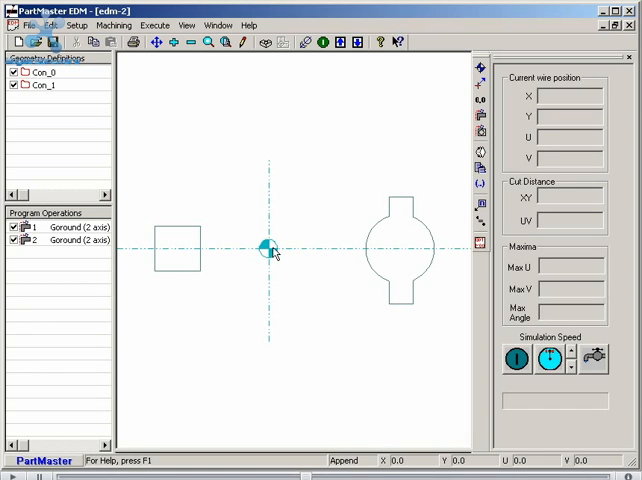
mouse_move(402, 260)
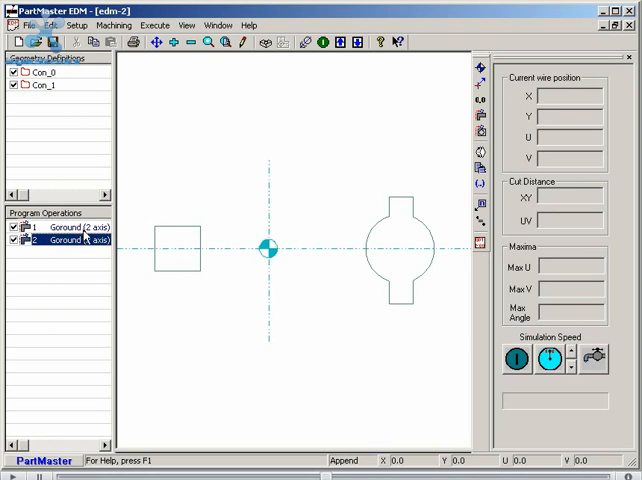
click(64, 228)
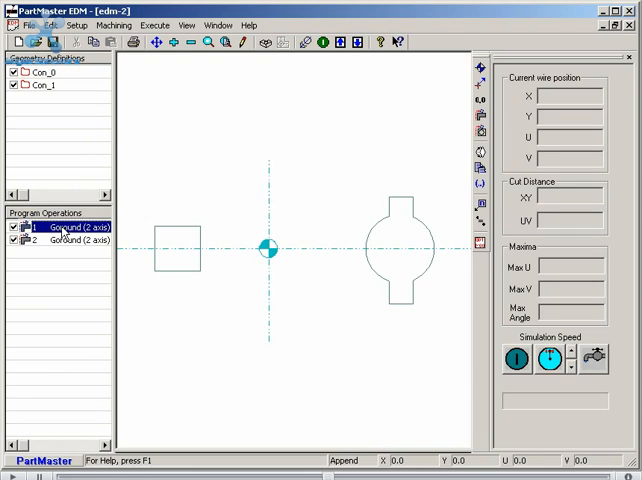
click(64, 244)
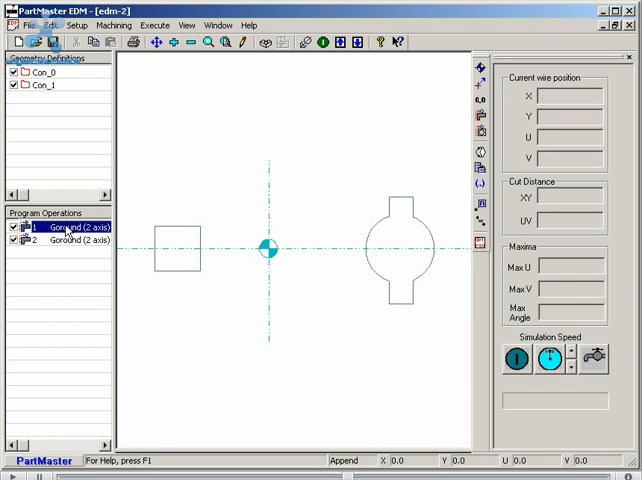
Give the first Goround on Con_0 a right offset and pilot hole at distance 0 from contour start.
double_click(62, 228)
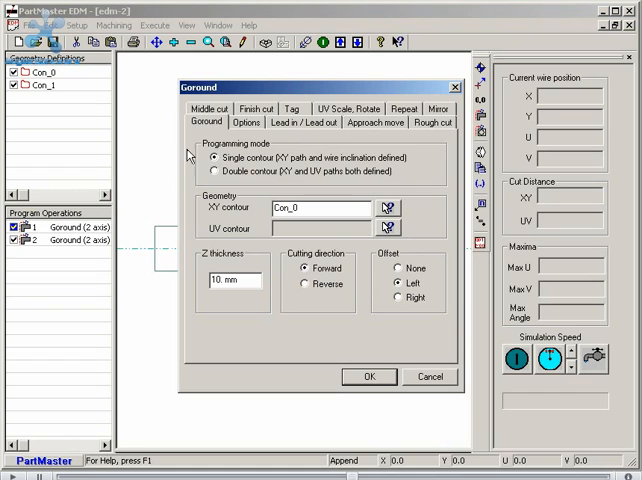
mouse_move(284, 164)
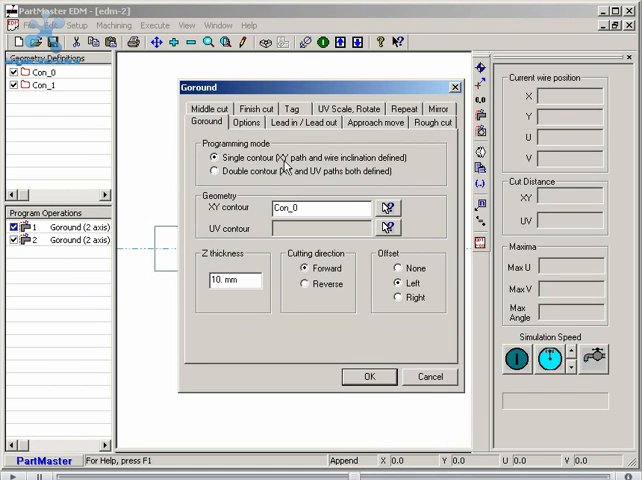
mouse_move(356, 164)
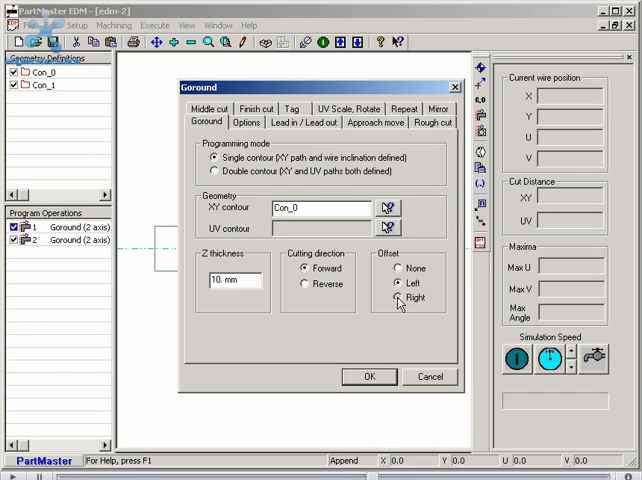
click(398, 300)
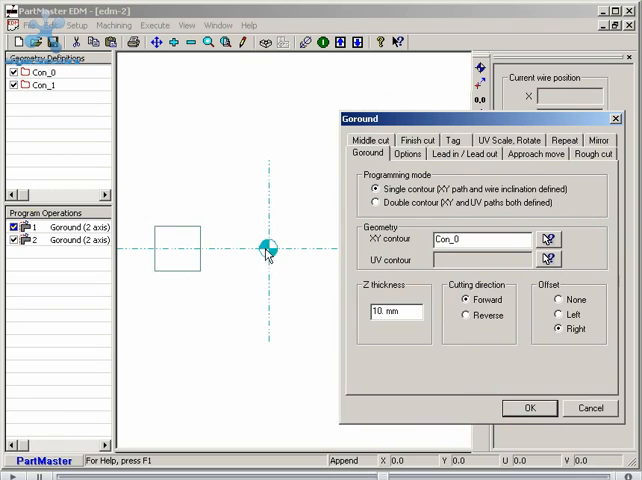
mouse_move(178, 256)
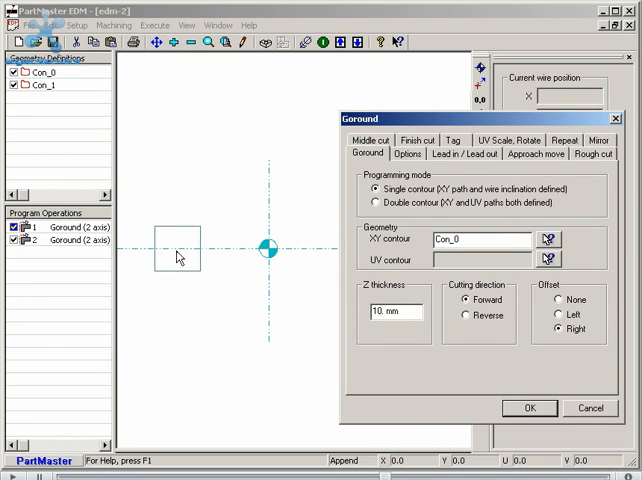
mouse_move(178, 236)
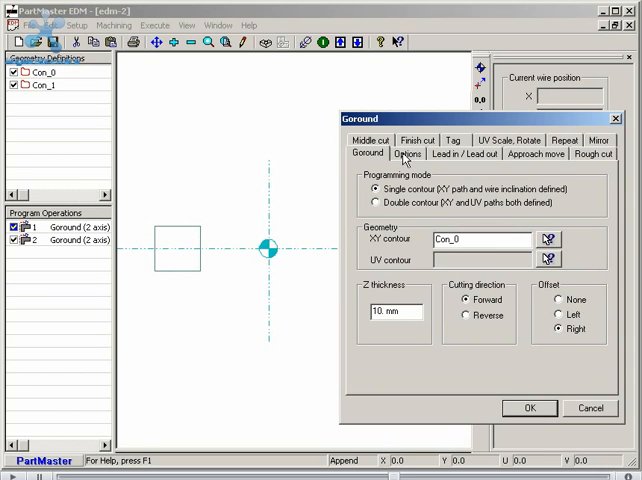
click(404, 152)
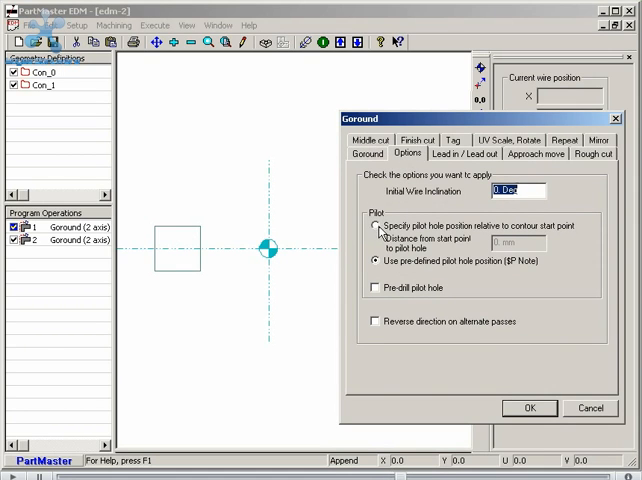
mouse_move(190, 232)
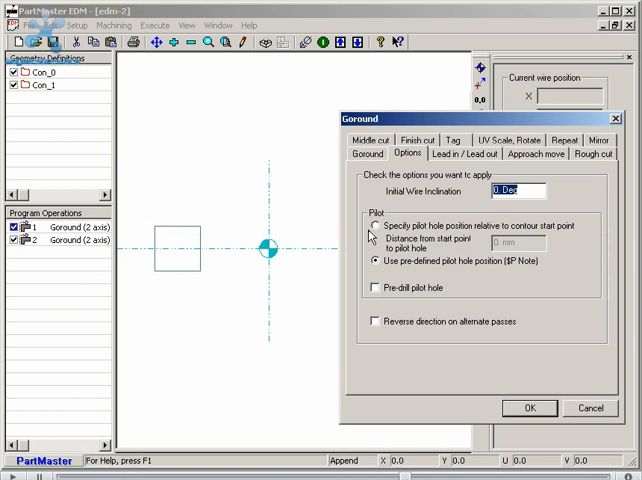
click(372, 226)
text(1)
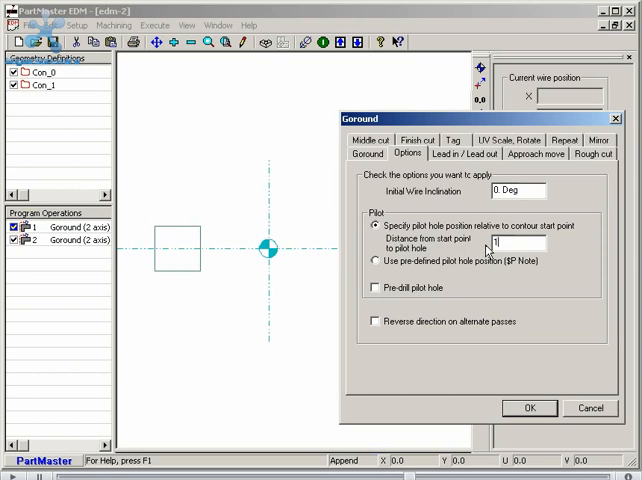
text(0)
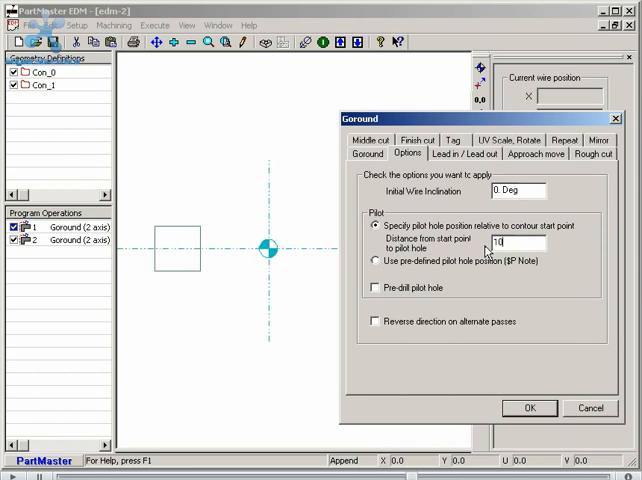
mouse_move(196, 244)
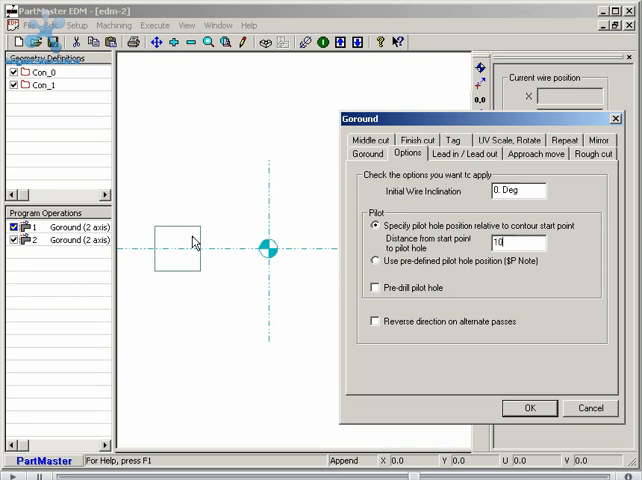
mouse_move(168, 276)
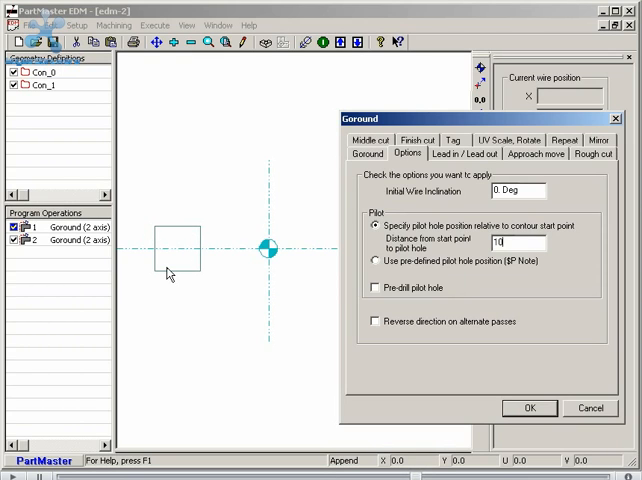
mouse_move(174, 238)
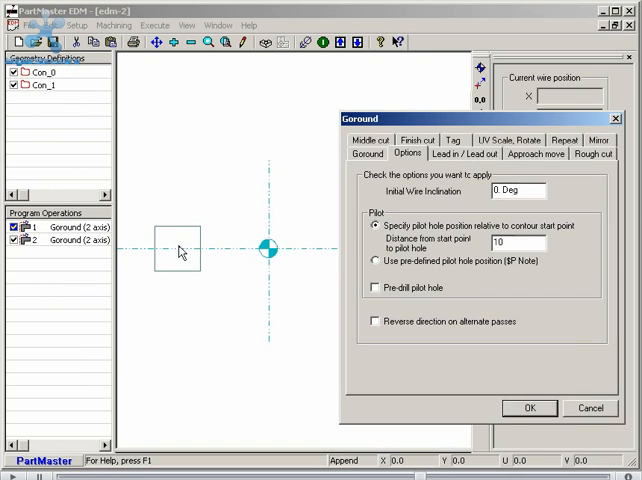
mouse_move(528, 408)
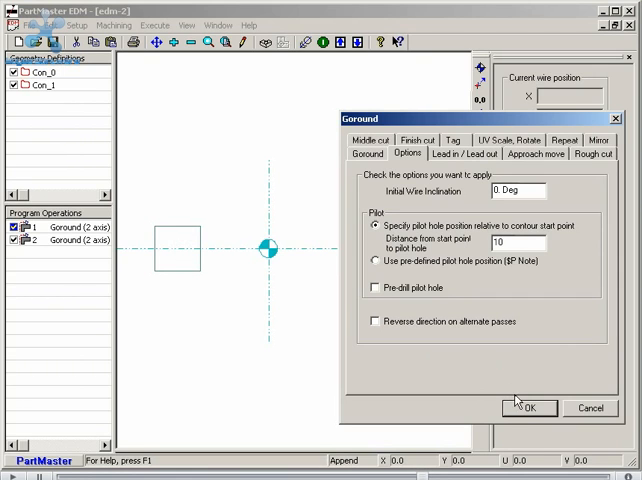
Try the lead-in types, settle on Linear lead-in and lead-out, and confirm the operation.
click(468, 152)
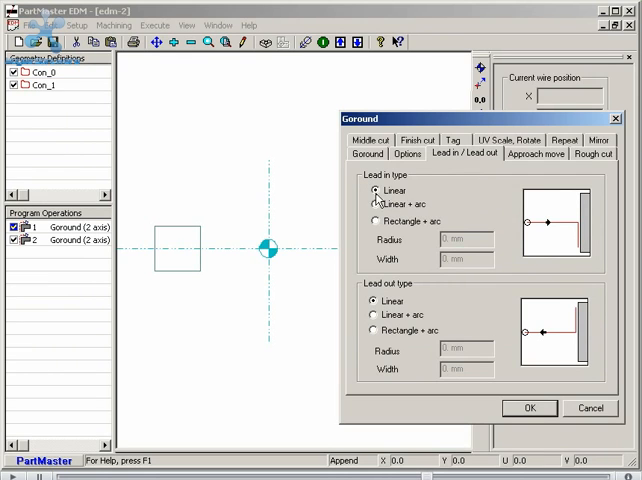
click(374, 192)
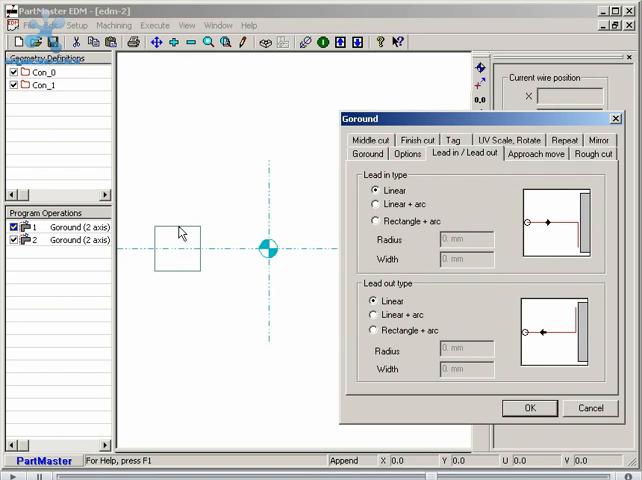
click(374, 204)
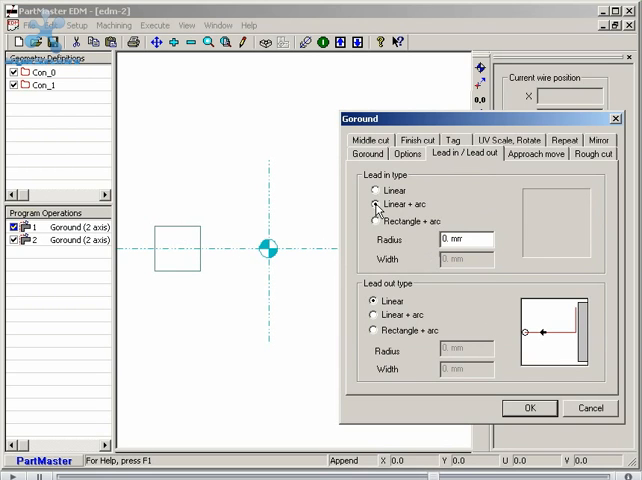
click(374, 204)
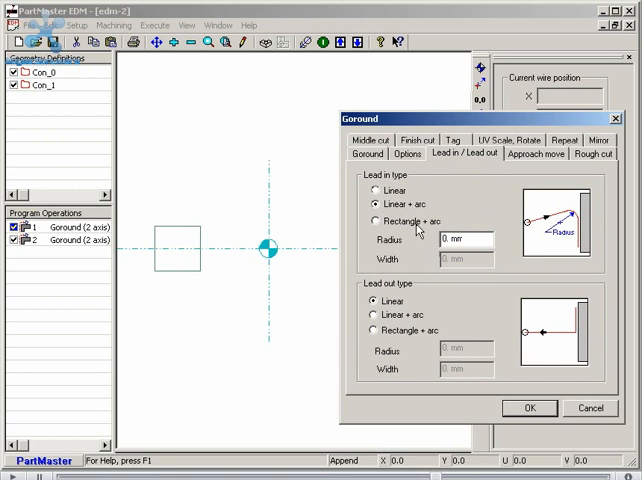
click(376, 220)
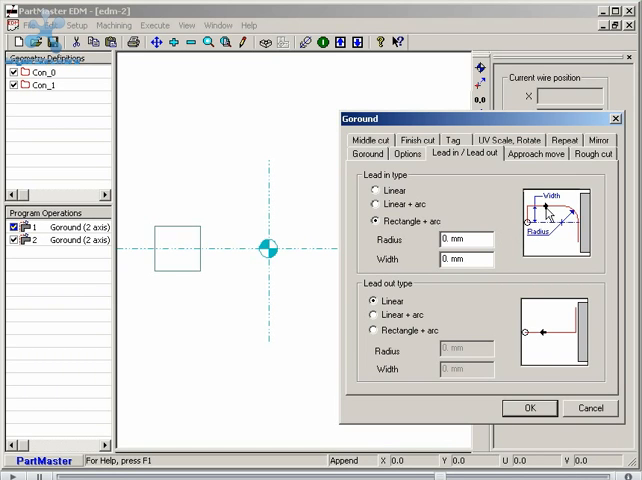
mouse_move(582, 236)
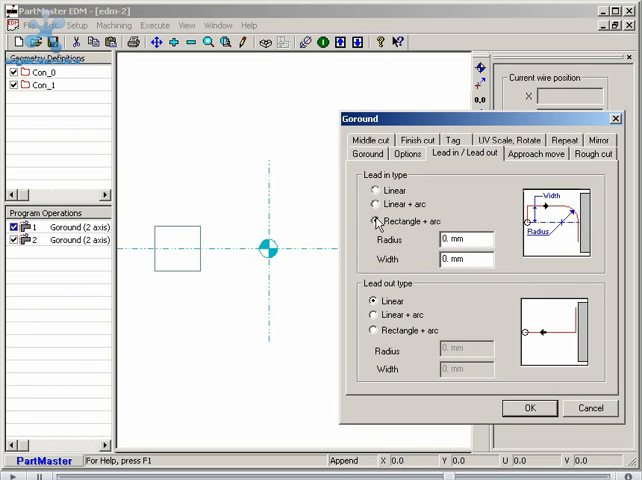
click(374, 192)
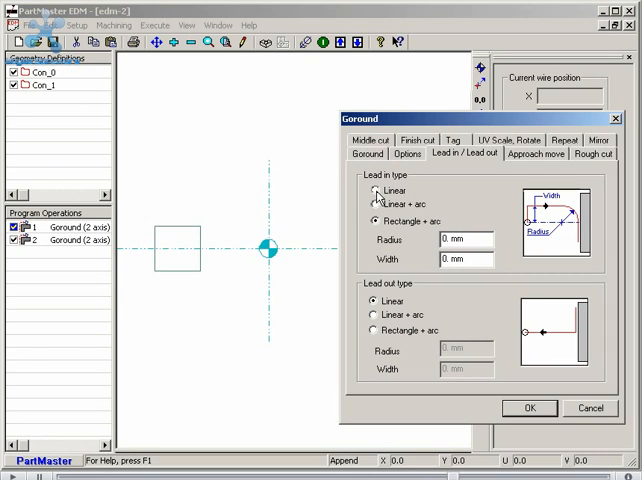
click(372, 192)
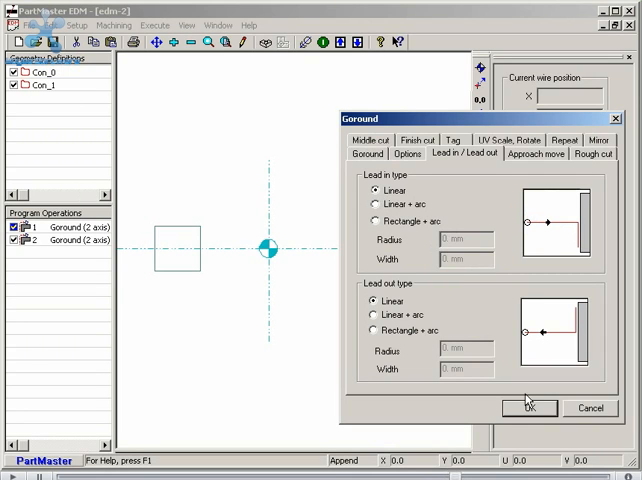
click(528, 408)
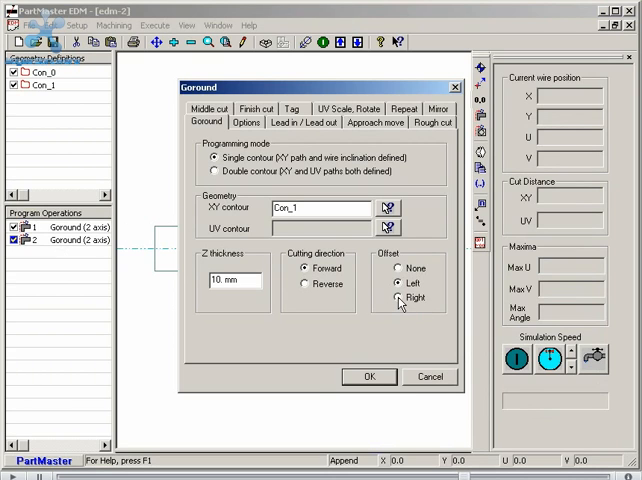
Give the second Goround on Con_1 a right offset and pilot hole relative to contour start, and confirm.
click(398, 298)
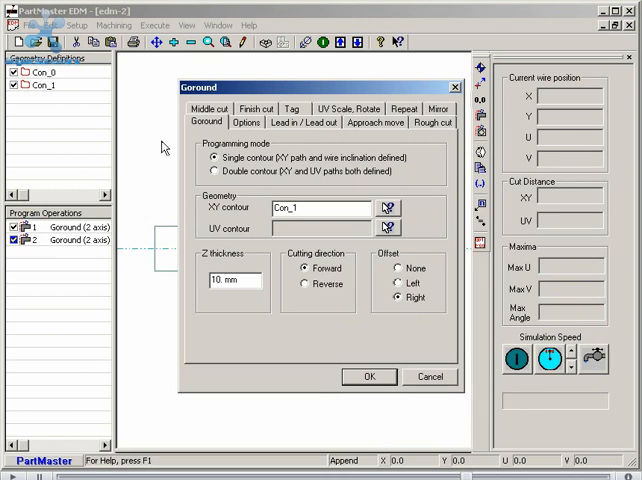
click(244, 122)
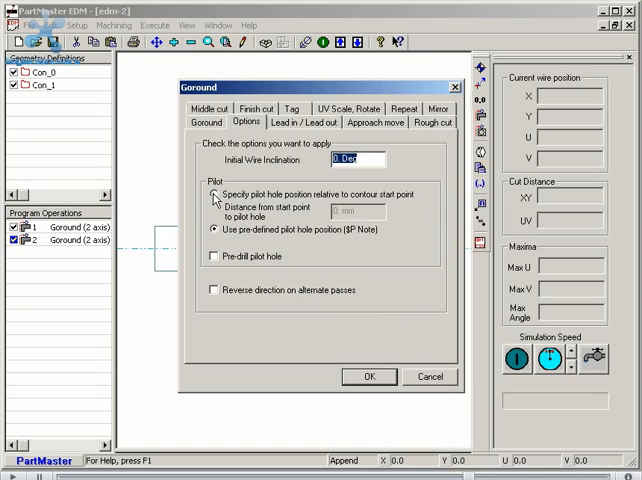
click(212, 194)
text(5m)
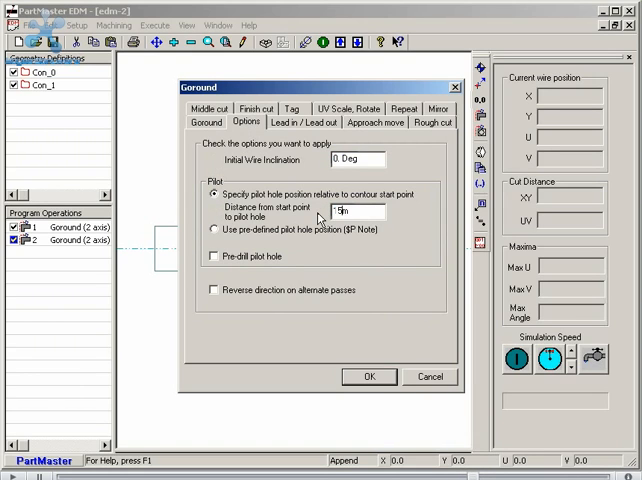
mouse_move(224, 216)
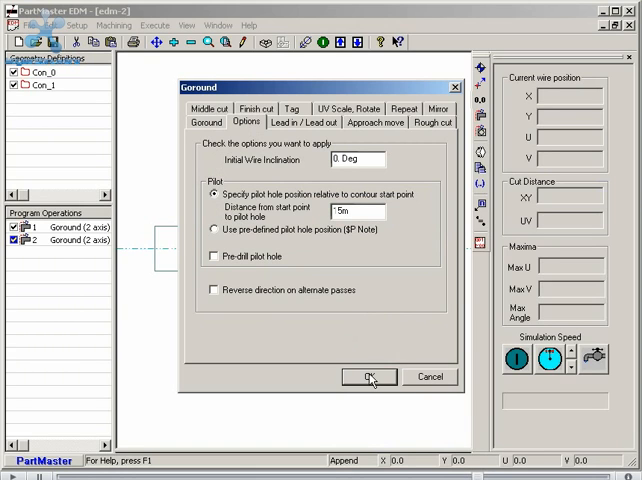
click(366, 376)
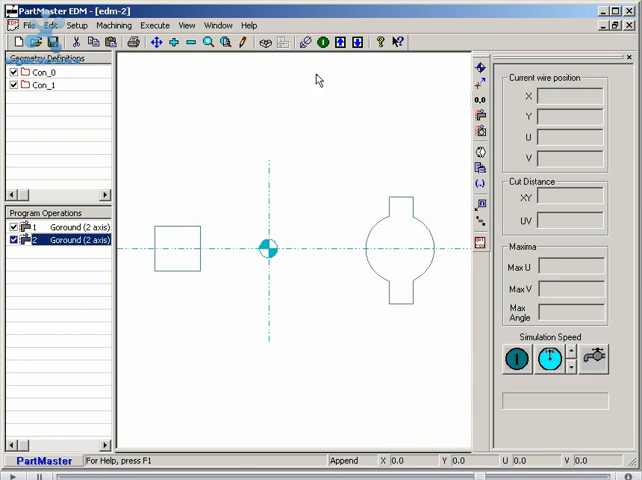
Simulate the wire path, showing red cuts on both contours with 262.042 mm cut distance.
click(322, 42)
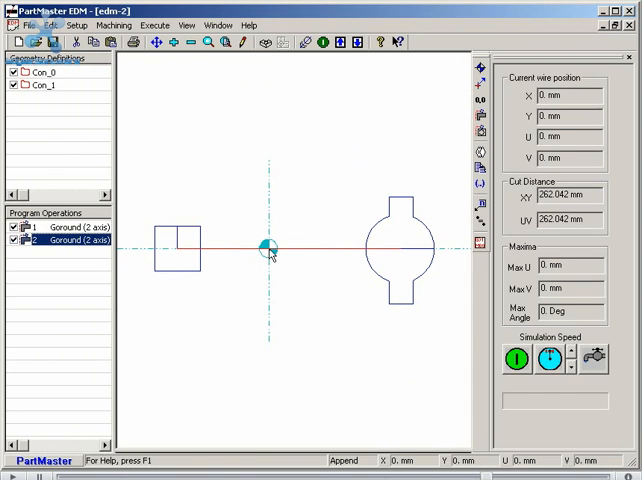
mouse_move(220, 258)
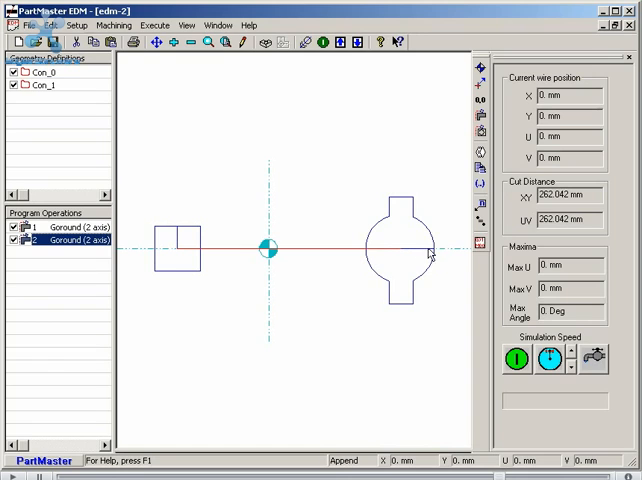
mouse_move(436, 246)
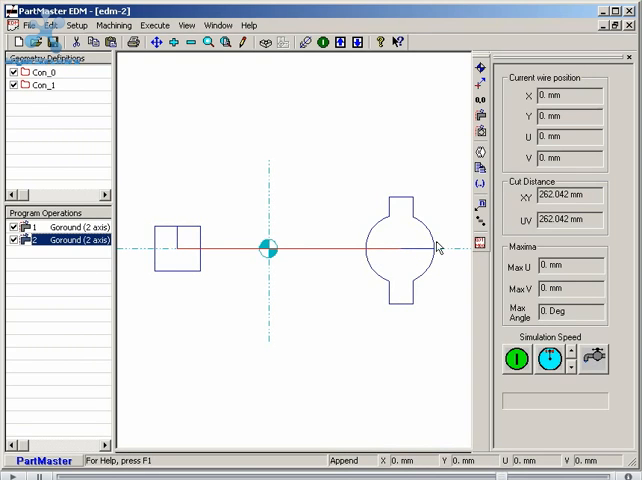
mouse_move(264, 250)
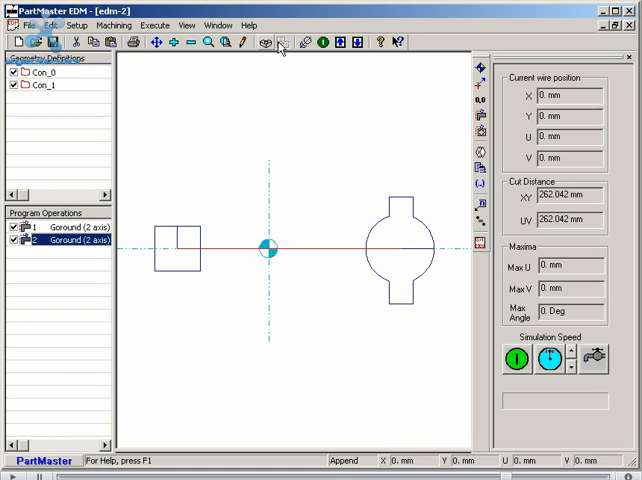
Show both parts in isometric view and animate the wire path drawing.
click(264, 44)
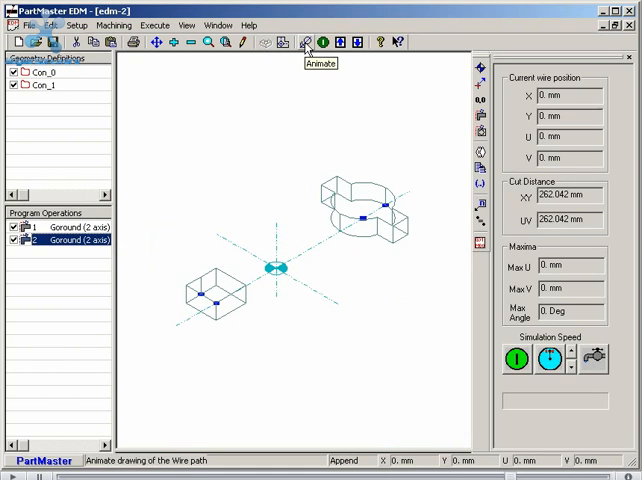
click(324, 42)
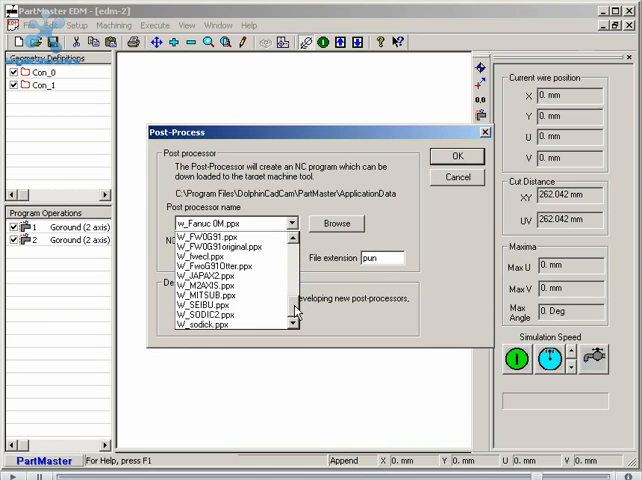
Select the M_M2405 post-processor, accept the format error and recompile it to output edm-2.pun.
click(208, 316)
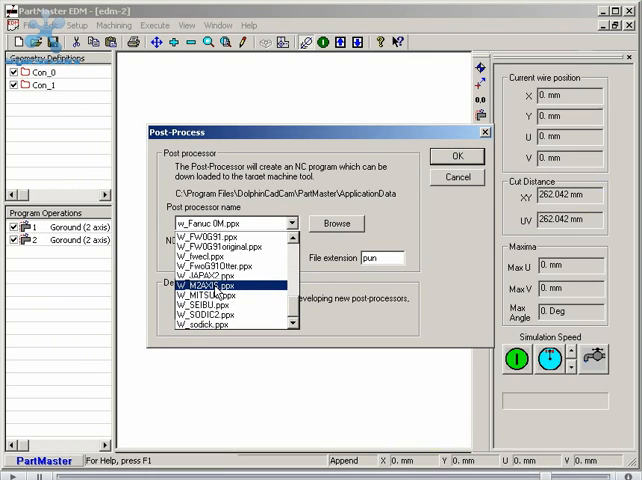
click(210, 288)
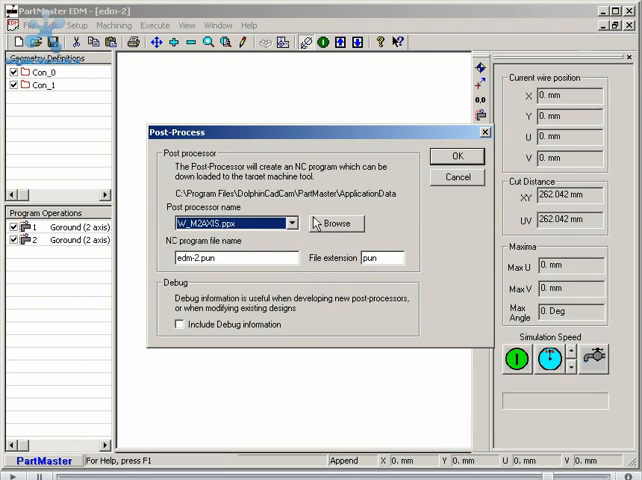
click(456, 156)
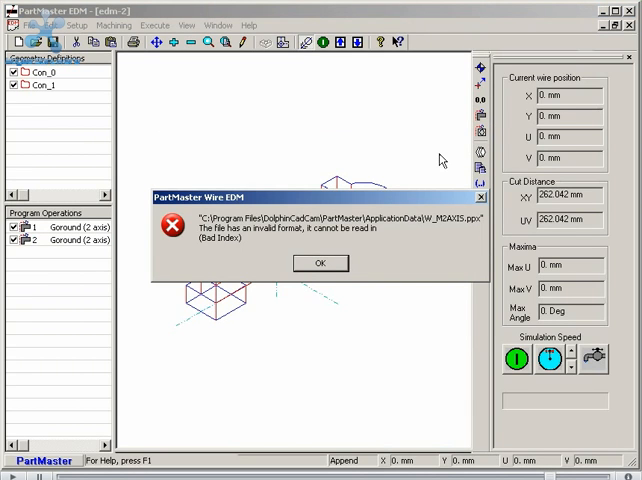
click(320, 264)
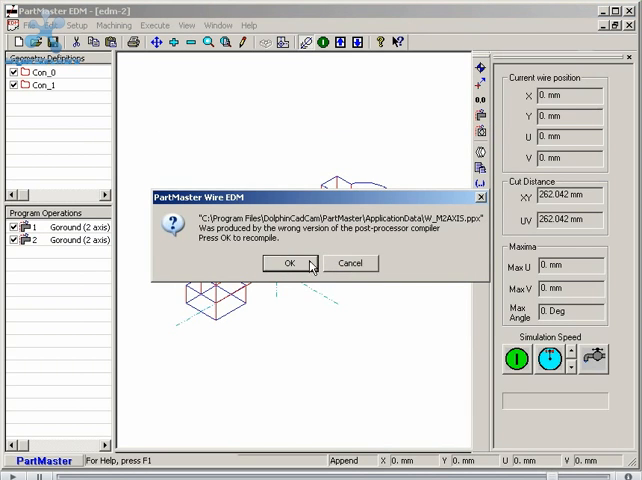
click(288, 264)
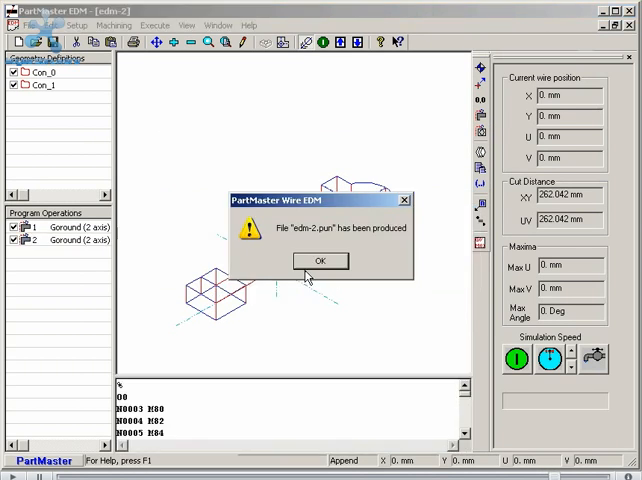
Dismiss the file-produced notice and review the edm-2.pun NC code lines in the program panel.
click(320, 260)
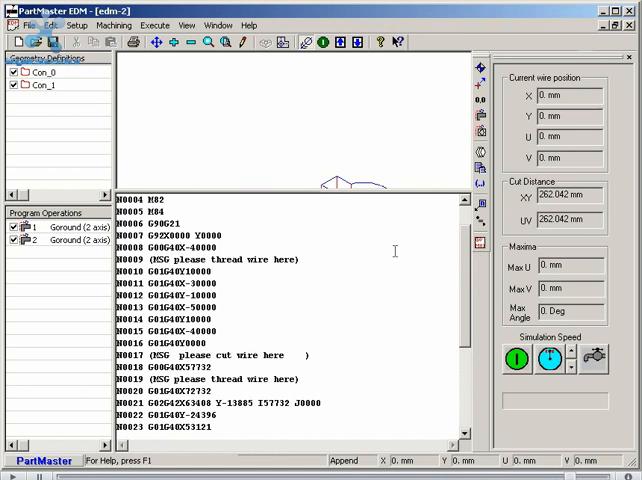
scroll(down, 3)
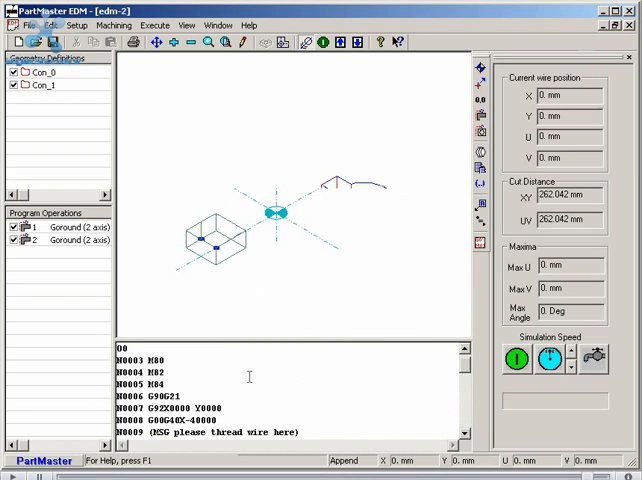
drag(120, 360, 224, 408)
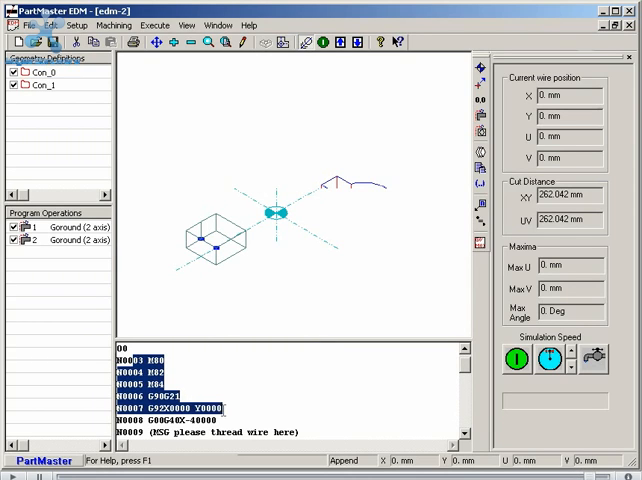
click(200, 386)
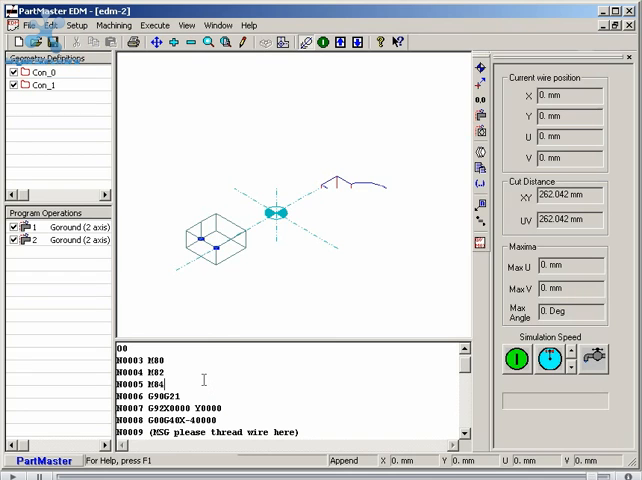